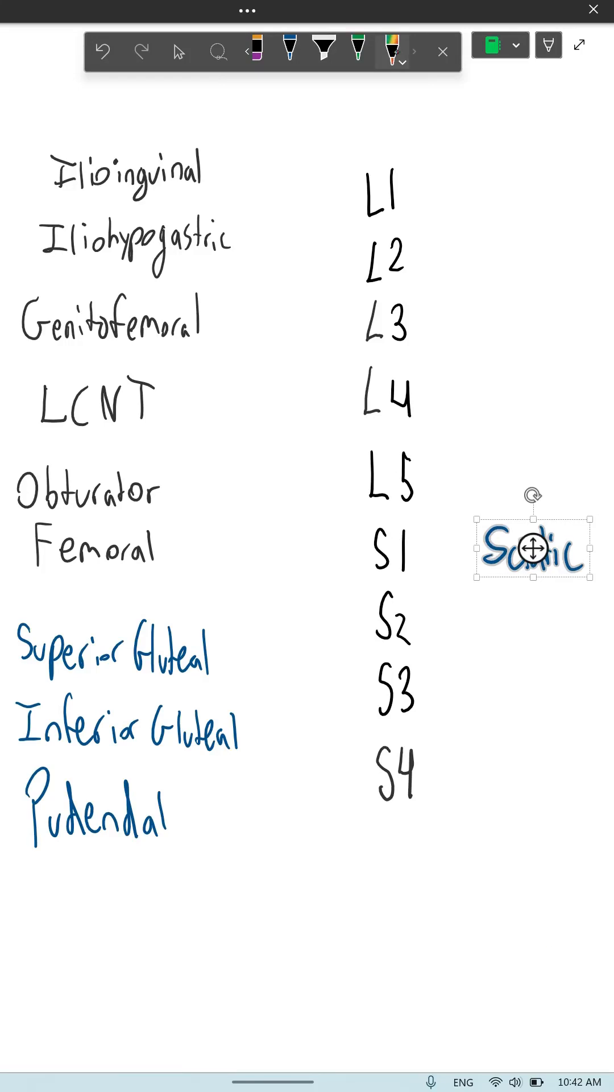
Move the Sciatic ink beside S1 and draw the next nerve-to-root connecting line.
drag(223, 182, 359, 200)
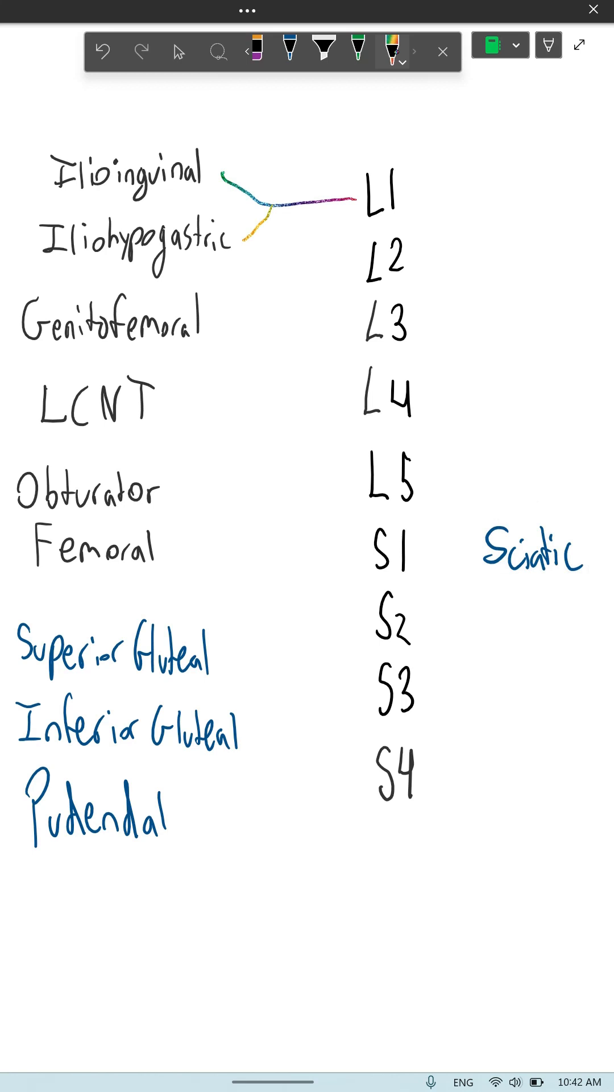
drag(358, 203, 293, 282)
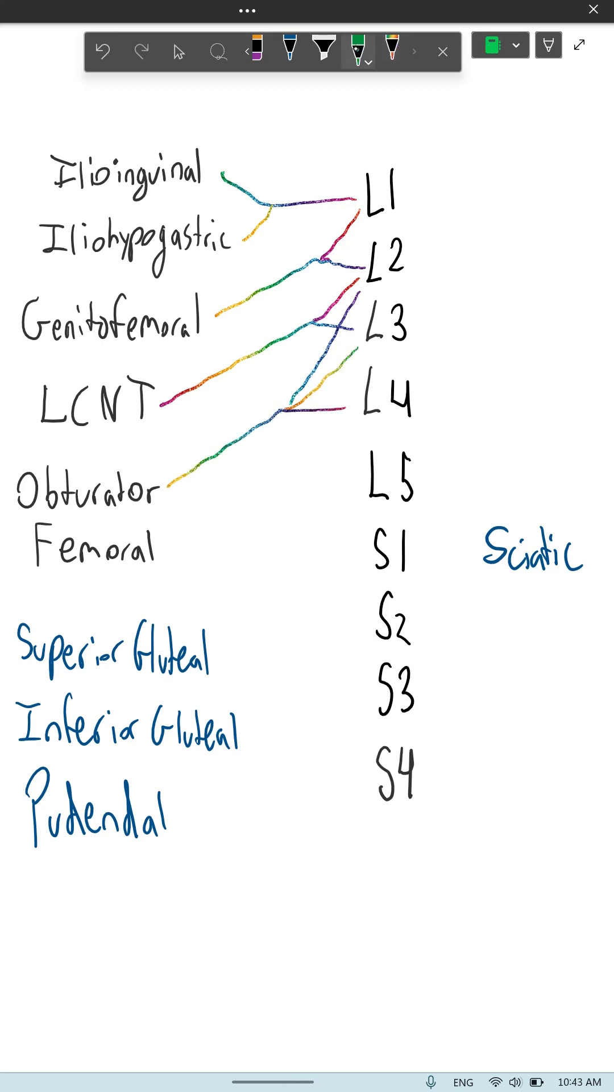
Link Femoral to its L2–L4 roots with green branching lines.
drag(362, 299, 300, 460)
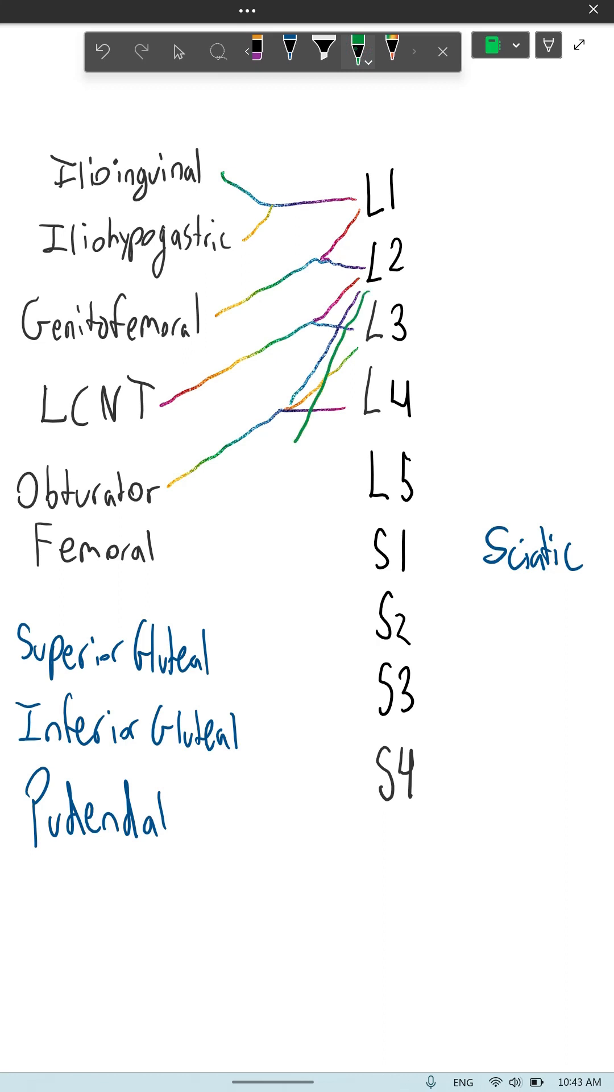
drag(286, 456, 373, 351)
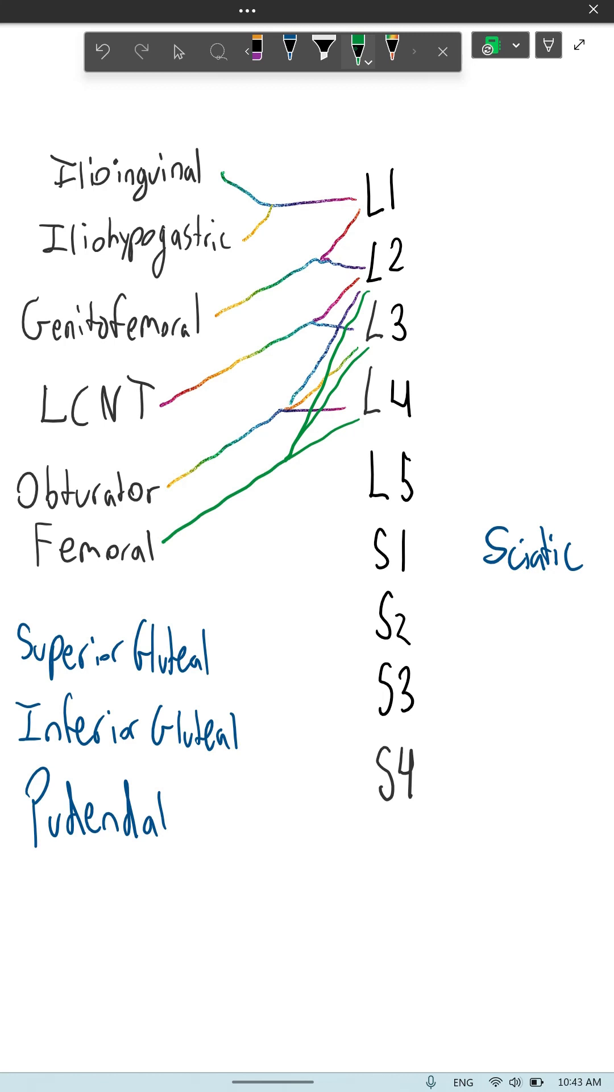
click(391, 52)
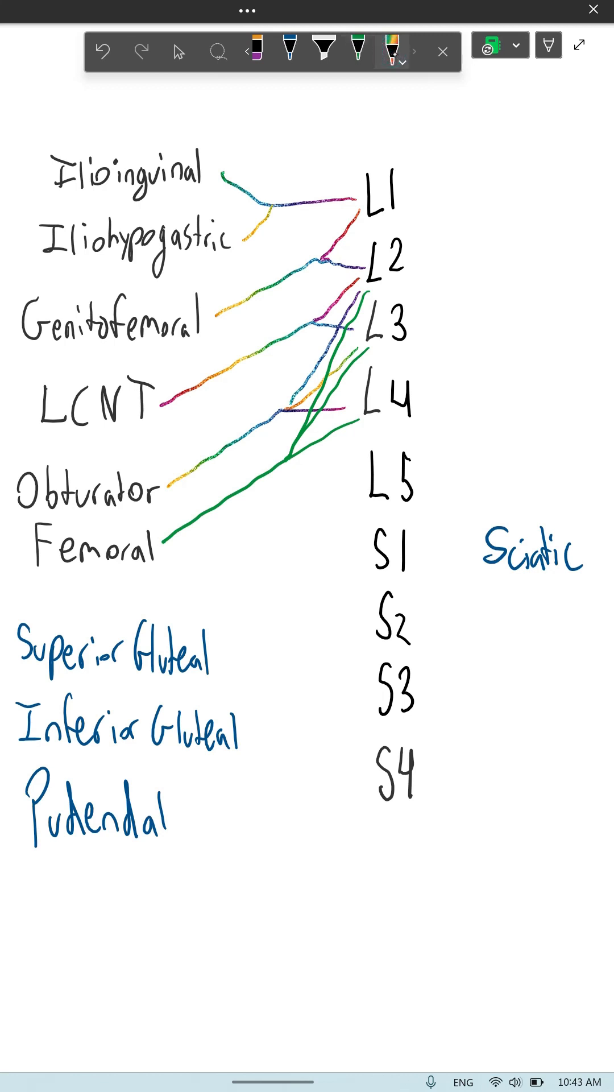
Link Superior Gluteal to L4–S1, Pudendal to S2–S4, and start Sciatic's lines from L4–L5.
drag(302, 499, 359, 427)
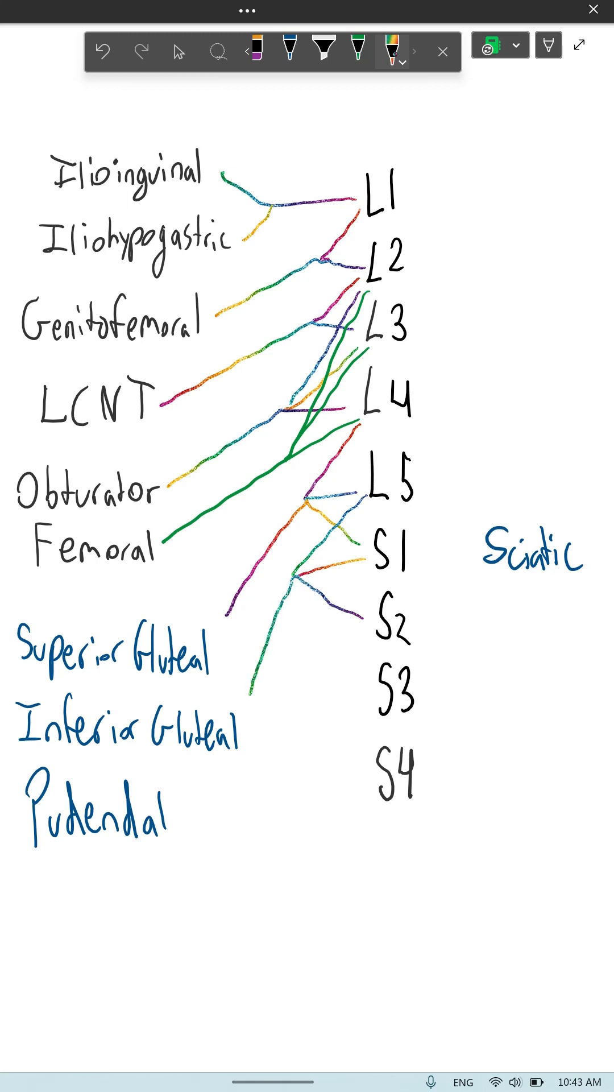
drag(317, 749, 377, 669)
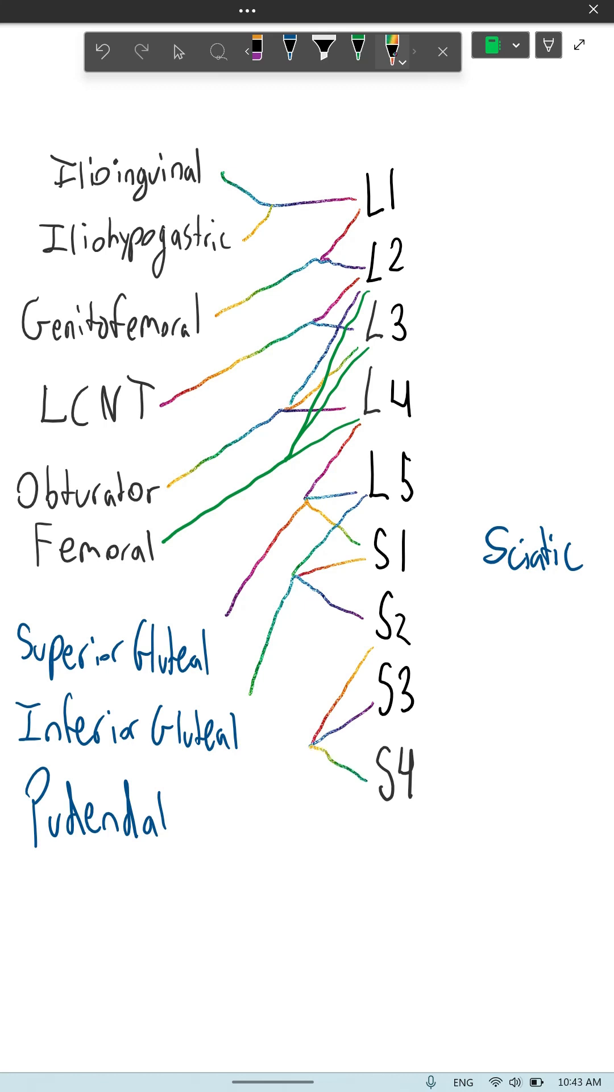
drag(188, 830, 315, 749)
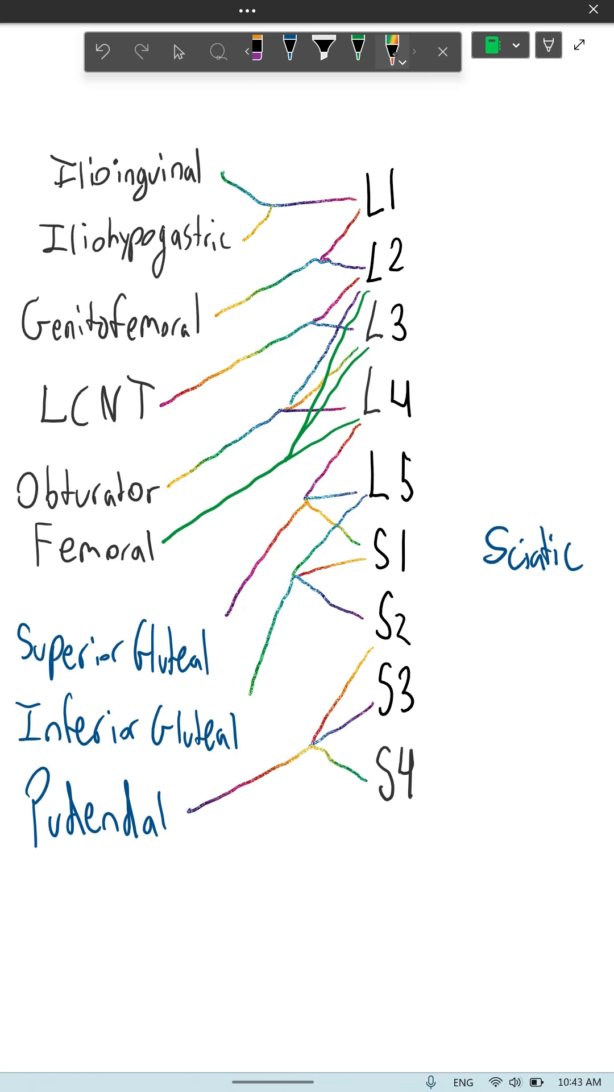
drag(418, 433, 474, 558)
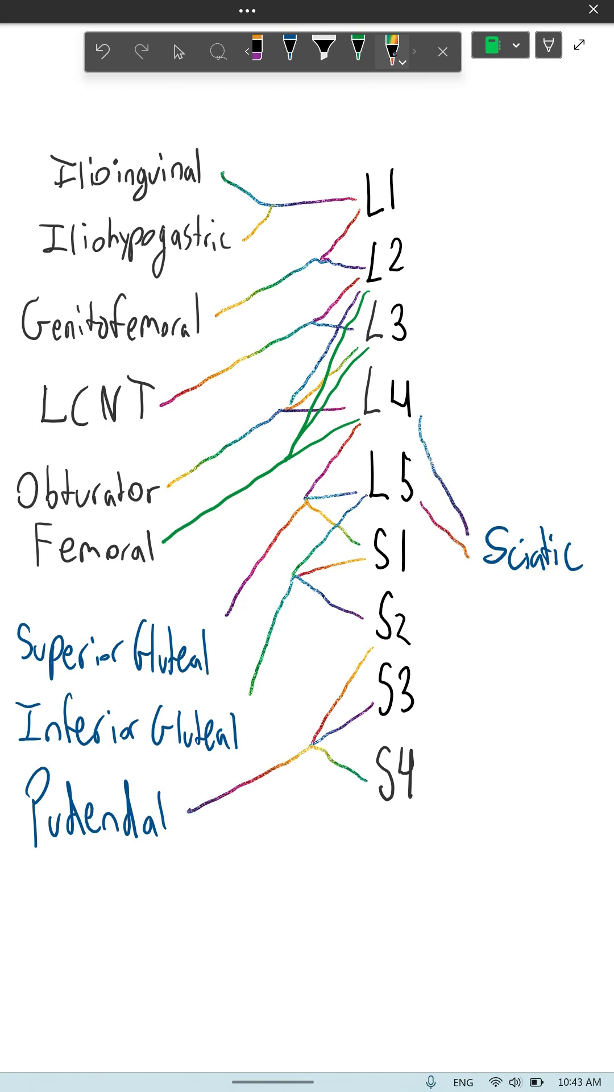